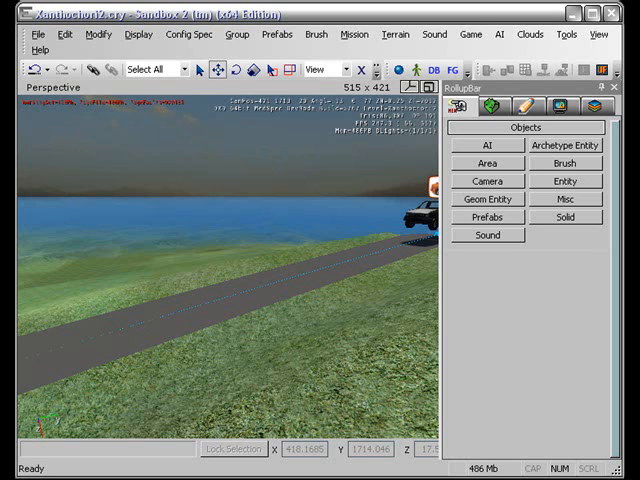
mouse_move(532, 410)
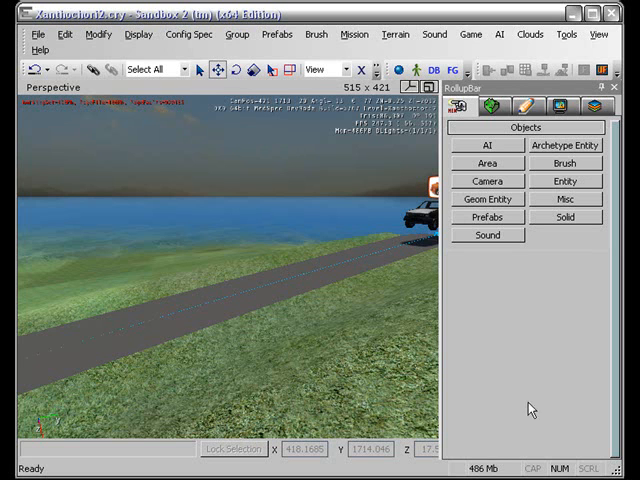
mouse_move(504, 396)
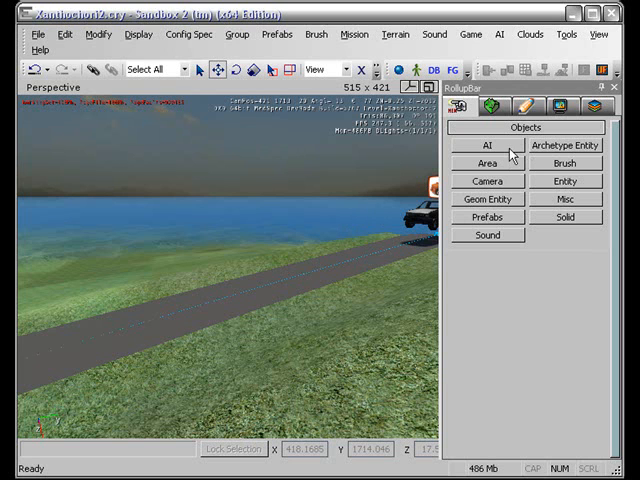
Place a Heavy Rifle AI soldier on the grass beside the road.
left_click(564, 144)
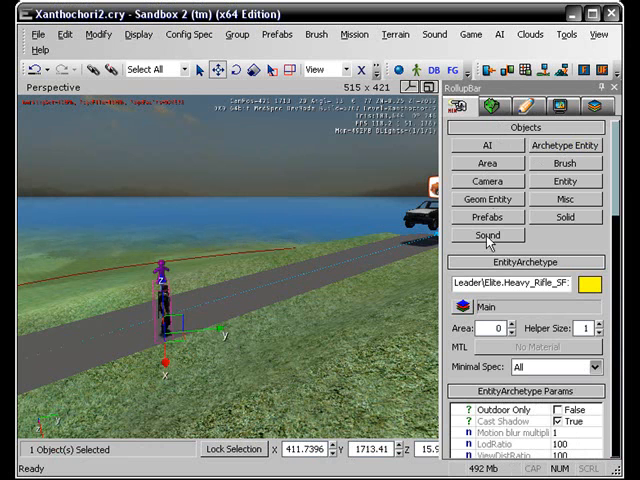
left_click(564, 180)
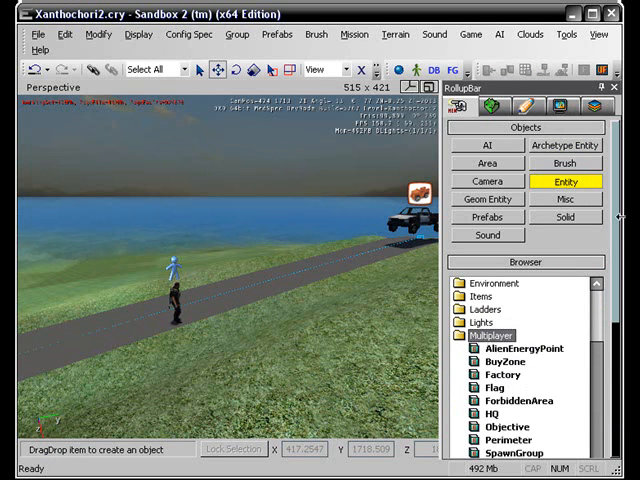
Place an Objective entity from the Multiplayer group near the road as MissionObjective1.
scroll("down", 3)
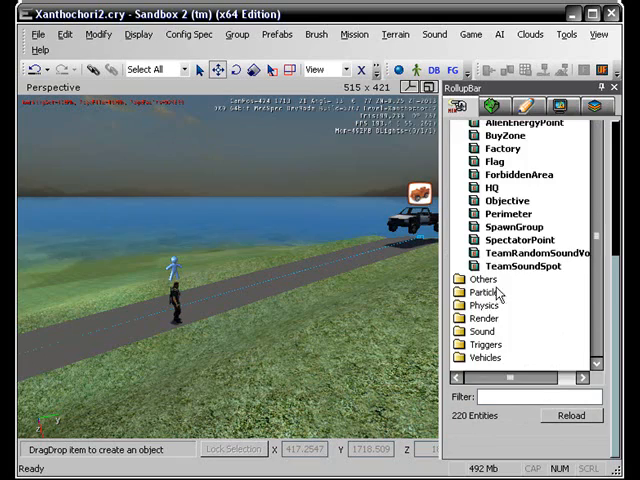
scroll("down", 3)
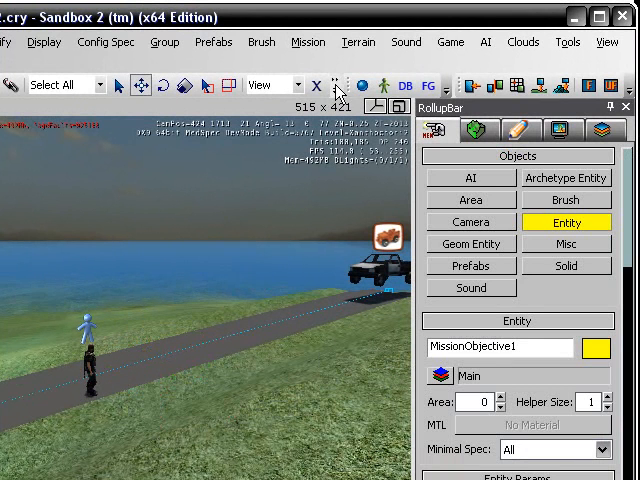
left_click(90, 384)
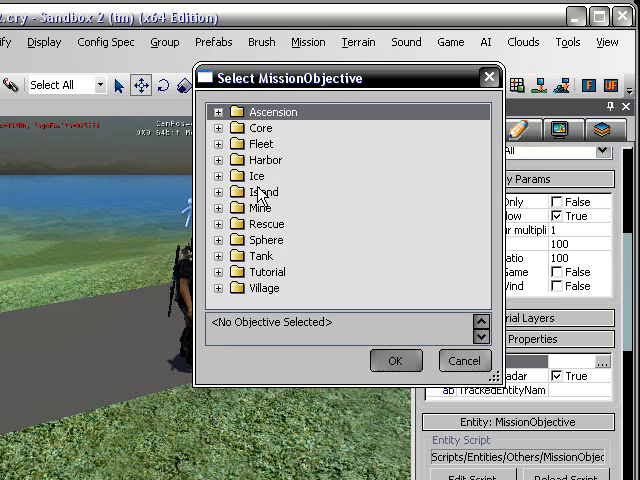
Assign MissionObjective1 the Harbor objective 'Secure the Harbor'.
left_click(220, 160)
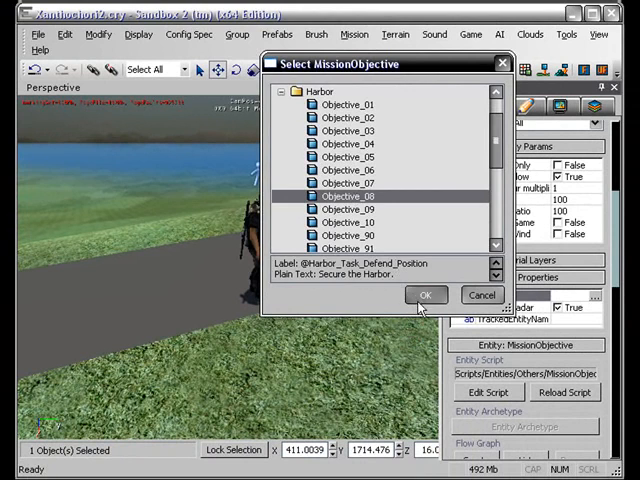
left_click(426, 294)
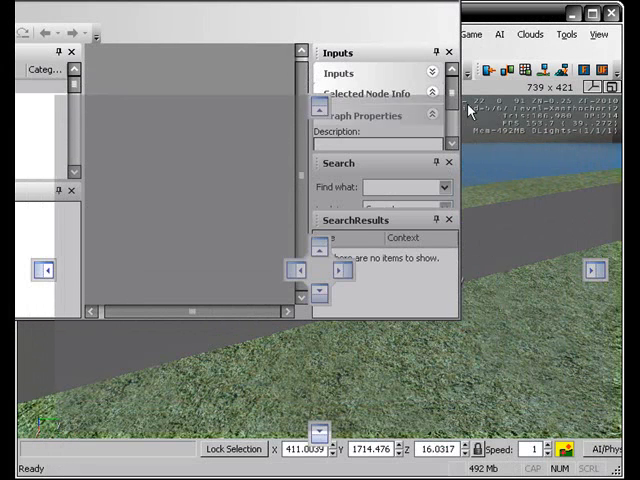
Add a Mission Start node with the objective and soldier entity nodes to the Default graph.
left_click(76, 122)
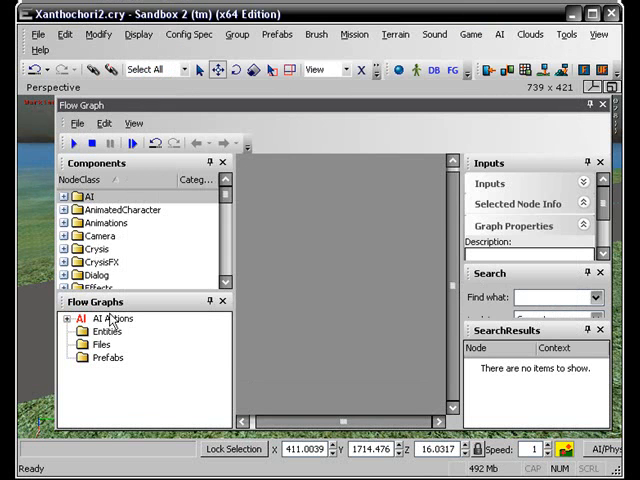
left_click(76, 122)
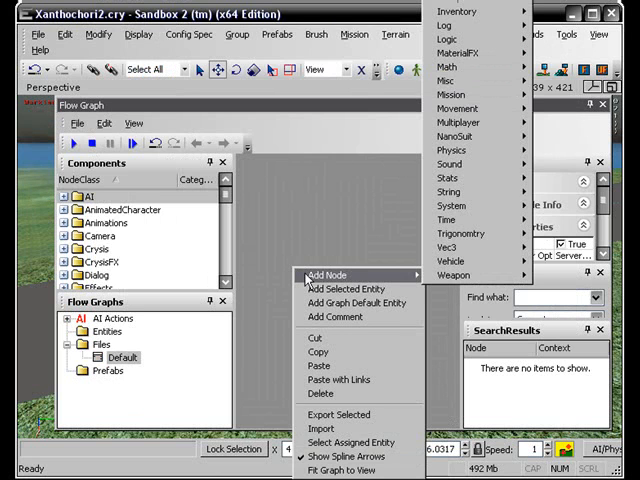
mouse_move(450, 80)
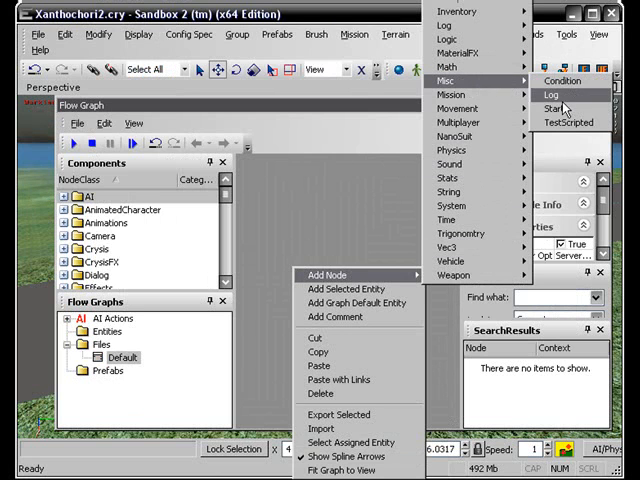
left_click(552, 108)
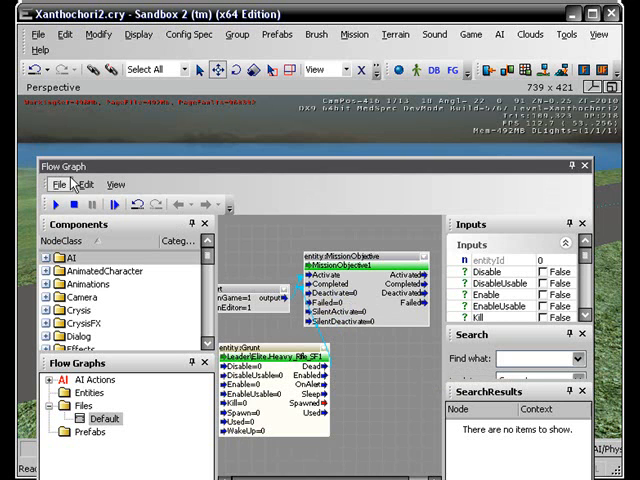
Save the flow graph as MyFirstMission.xml in the Xanthochori2 level folder.
left_click(58, 184)
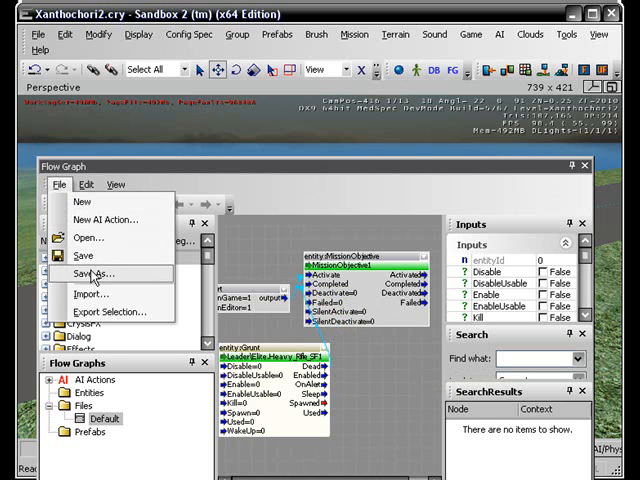
left_click(86, 272)
type("MyFirstMiss.xml")
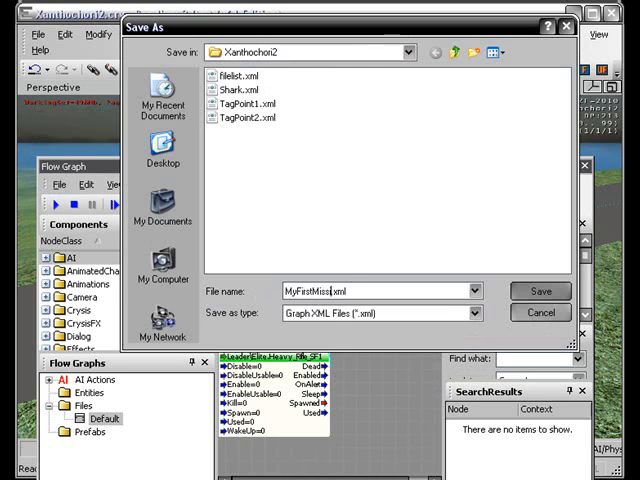
left_click(540, 290)
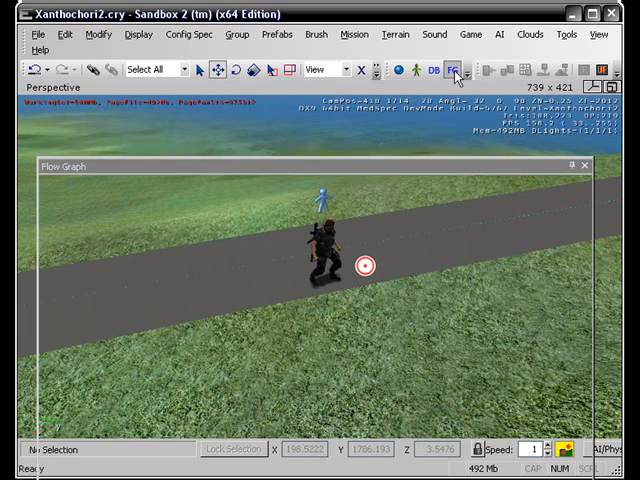
Add a Logic node beside the soldier and objective nodes in the graph.
left_click(452, 70)
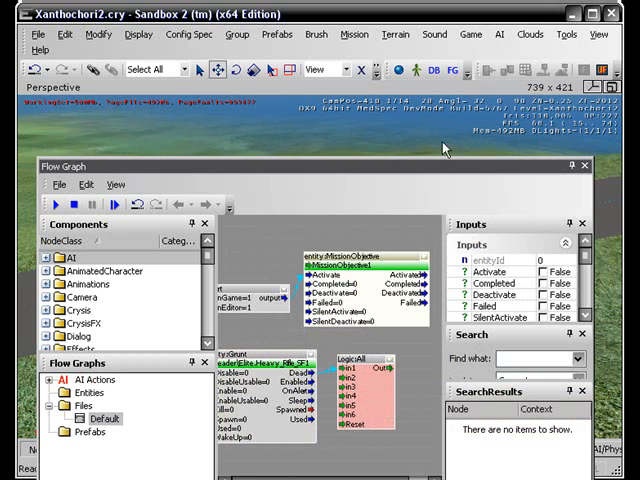
left_click(596, 32)
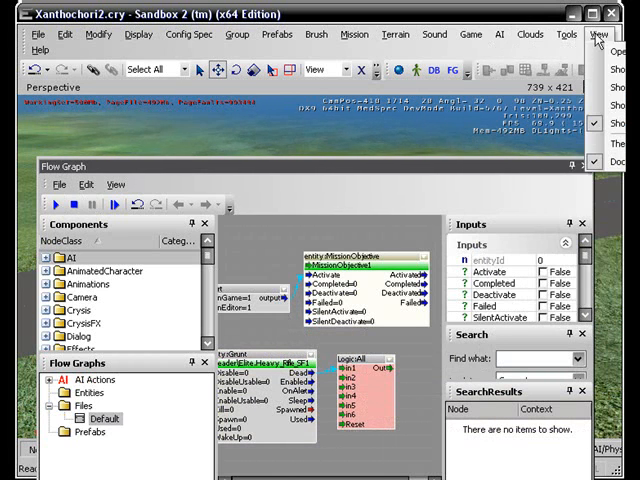
left_click(566, 32)
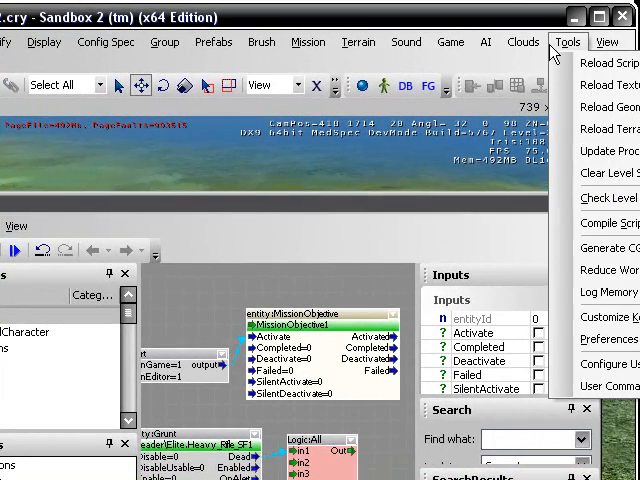
left_click(606, 40)
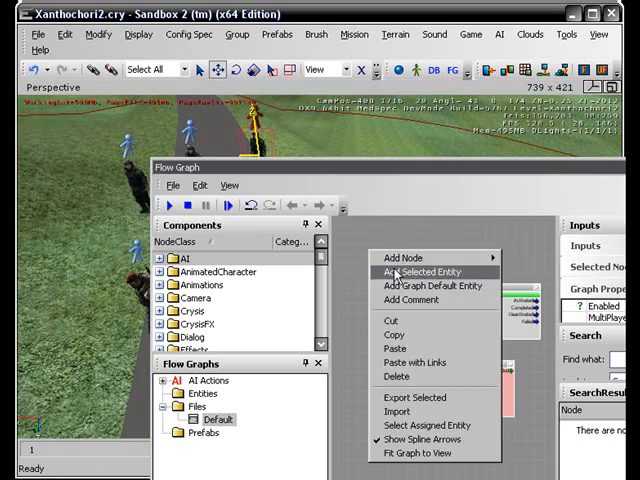
Add the selected soldier's Grunt entity as a node in the Default graph.
left_click(416, 272)
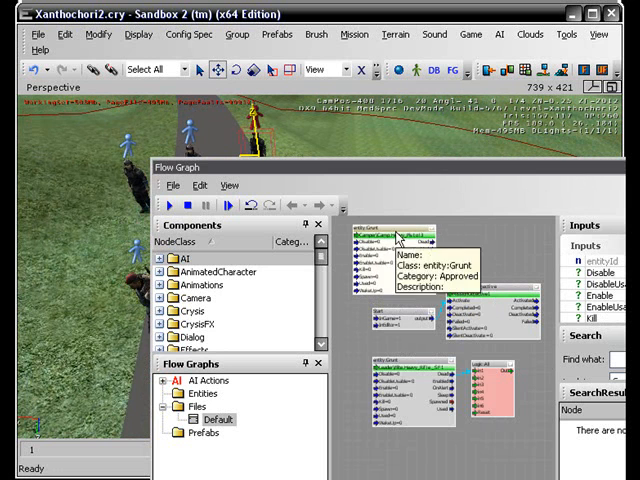